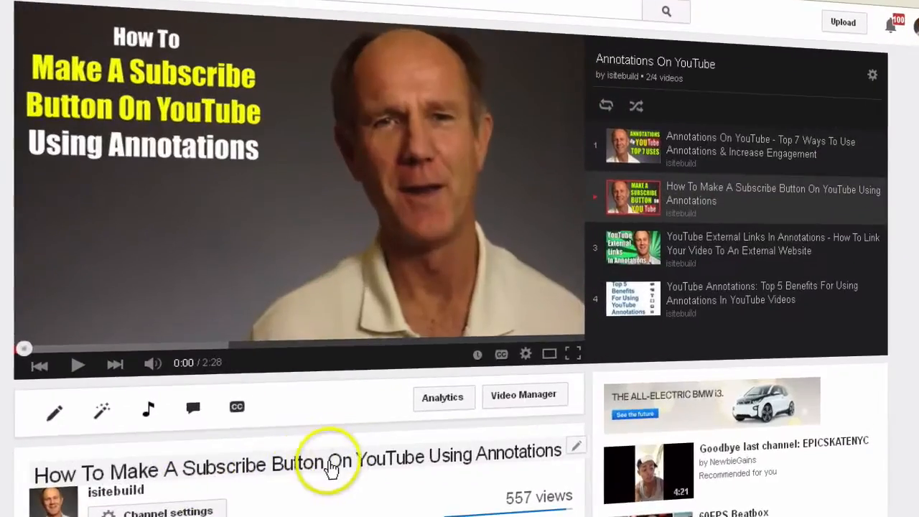
mouse_move(295, 7)
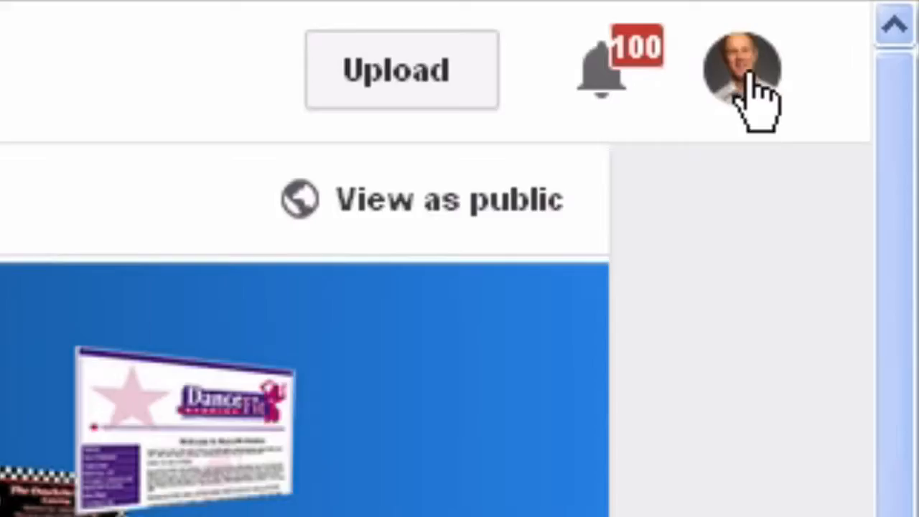
Navigate from the account menu to Creator Studio's Video Manager and edit the Top 7 Ways video's annotations, selecting the end-screen Spotlight.
click(743, 69)
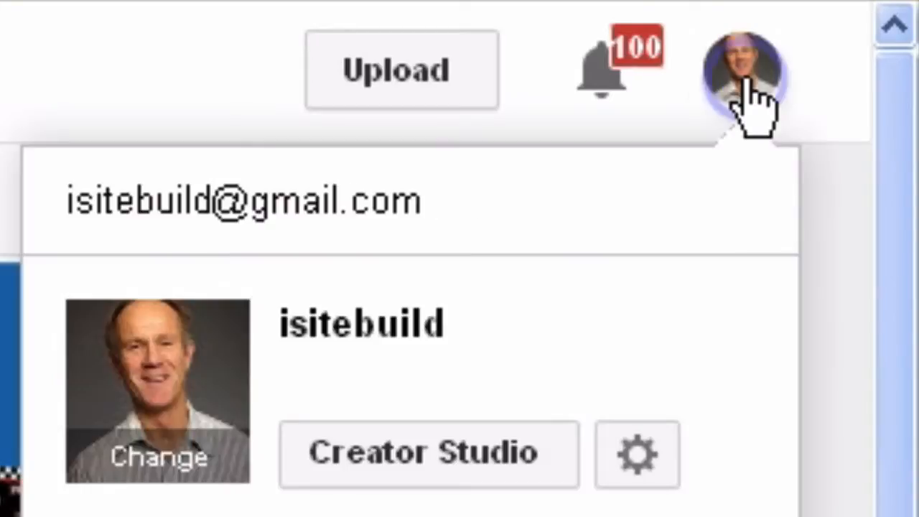
click(427, 453)
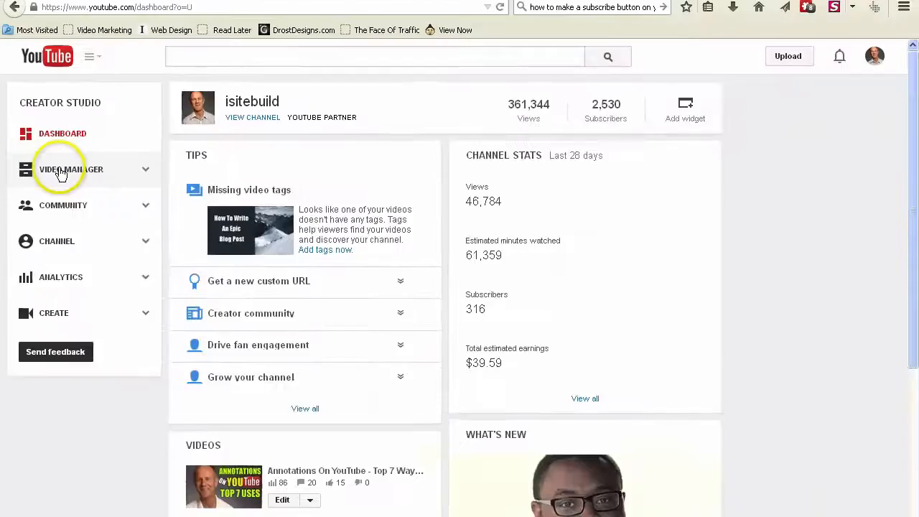
click(71, 170)
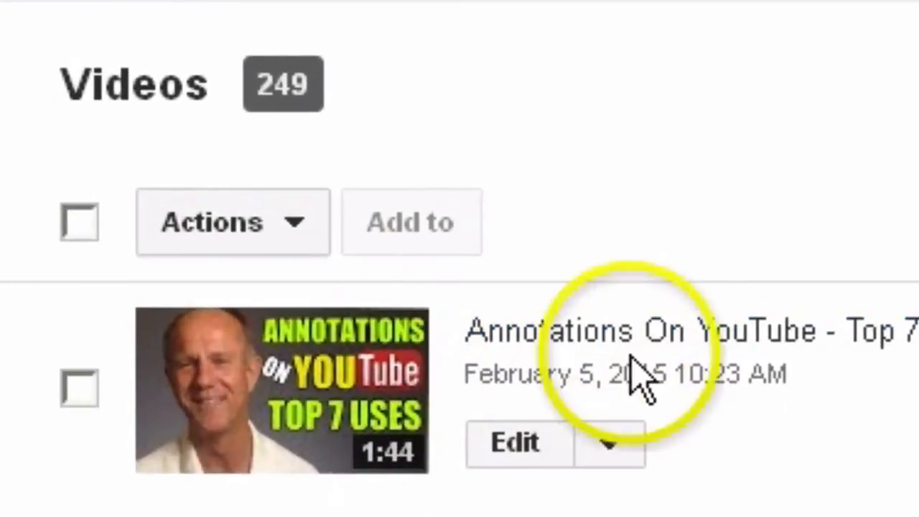
click(514, 443)
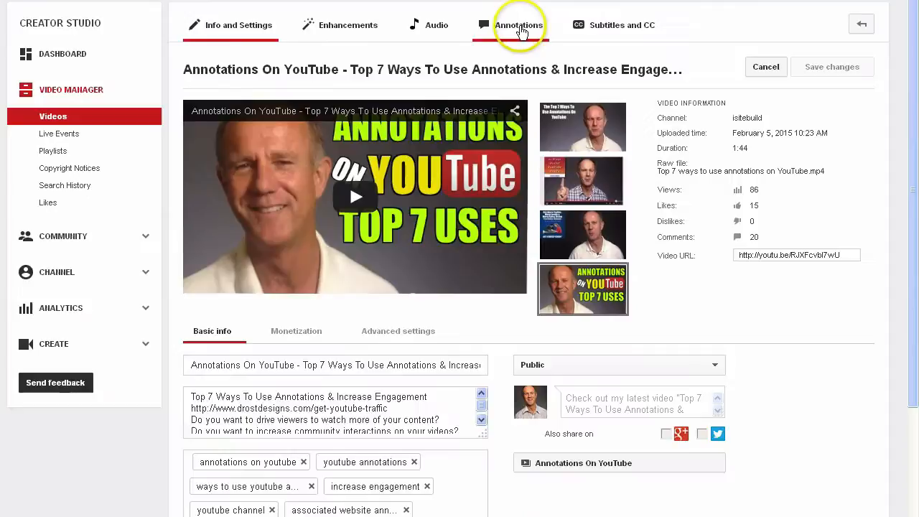
click(518, 26)
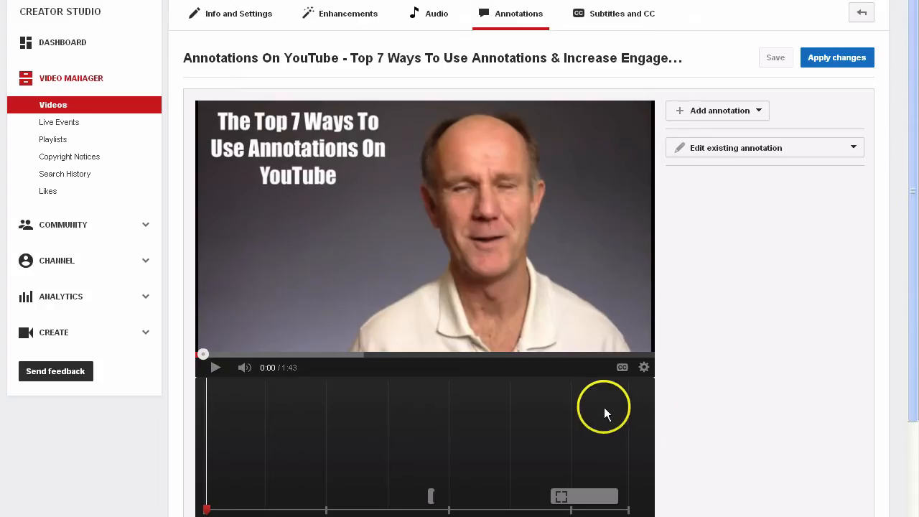
mouse_move(206, 505)
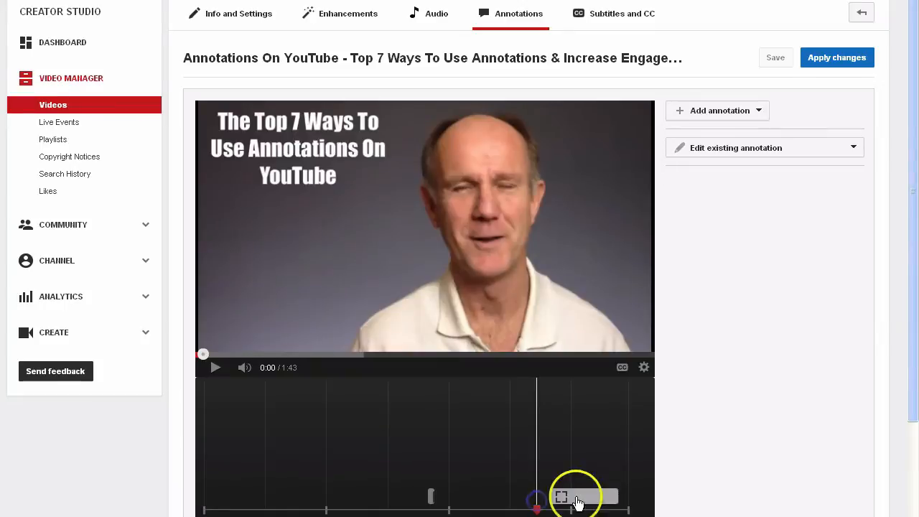
click(577, 497)
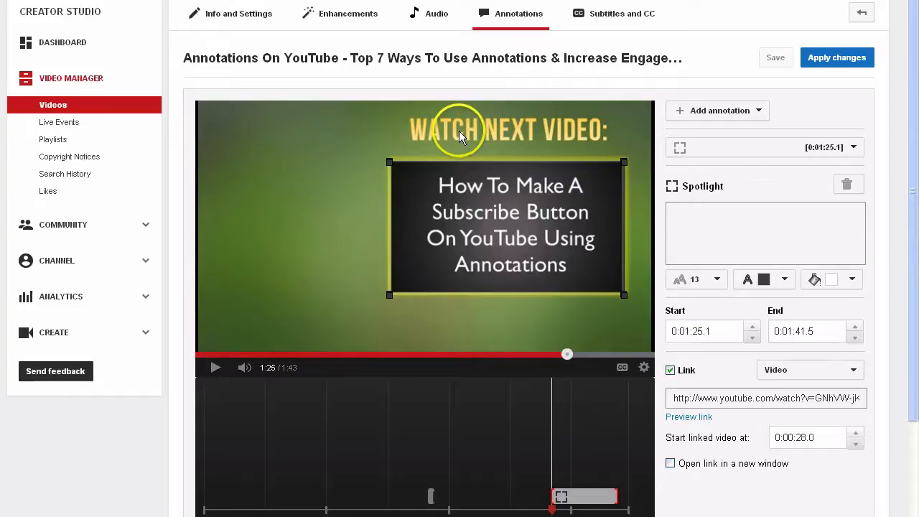
mouse_move(534, 232)
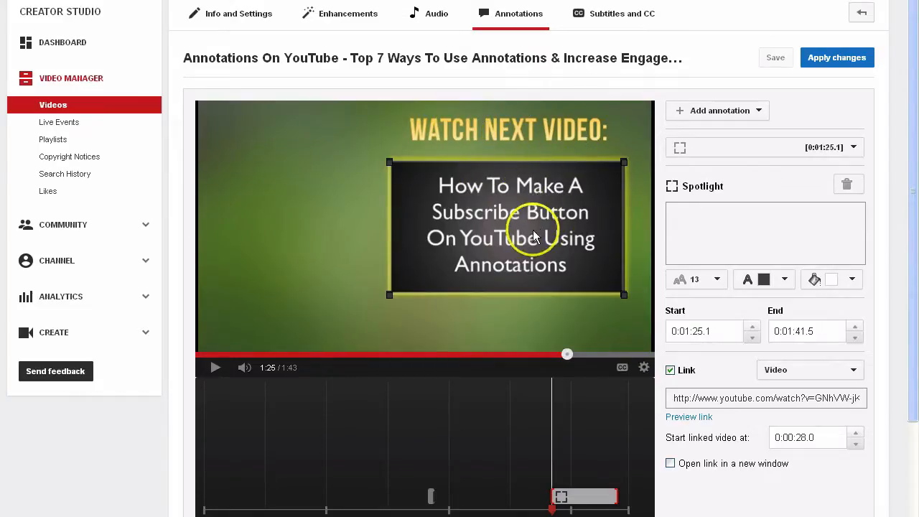
mouse_move(491, 330)
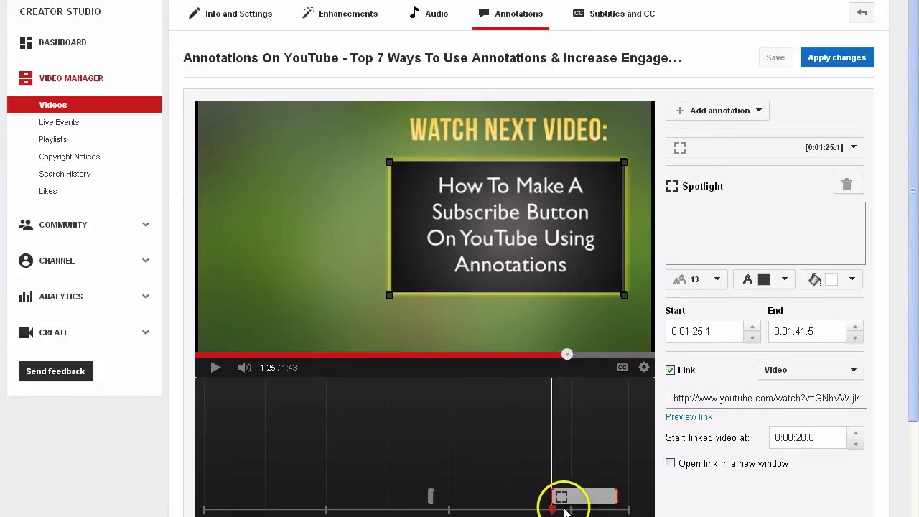
mouse_move(551, 470)
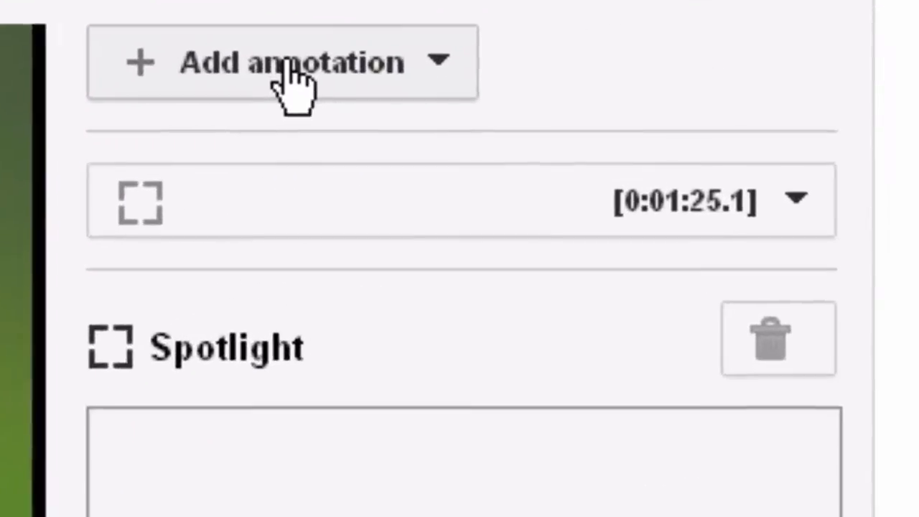
Add a second Spotlight over the next-video box running 0:01:25.1 to 0:01:41.5 and preview the ending.
click(280, 60)
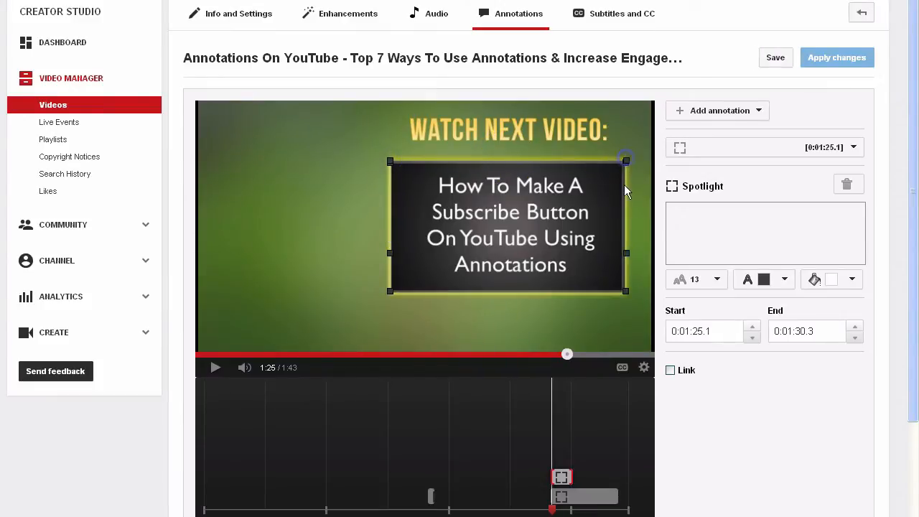
click(775, 57)
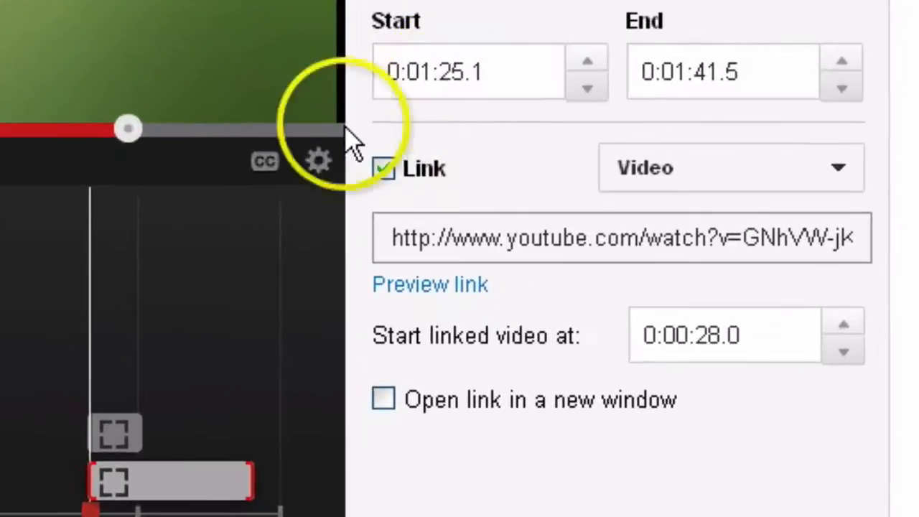
mouse_move(146, 463)
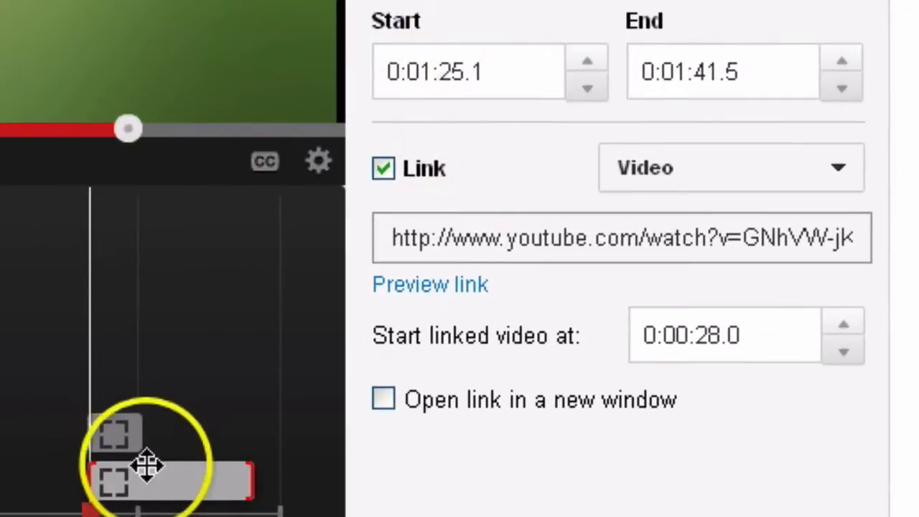
click(725, 72)
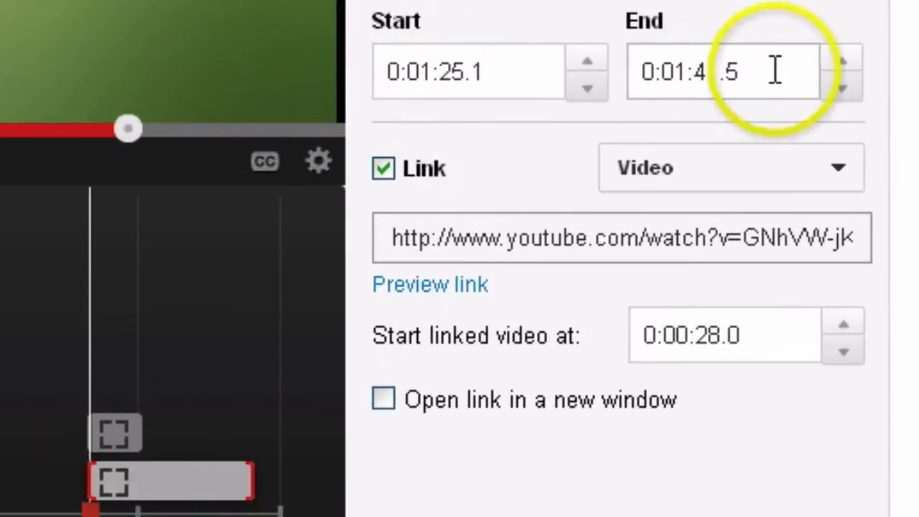
click(383, 166)
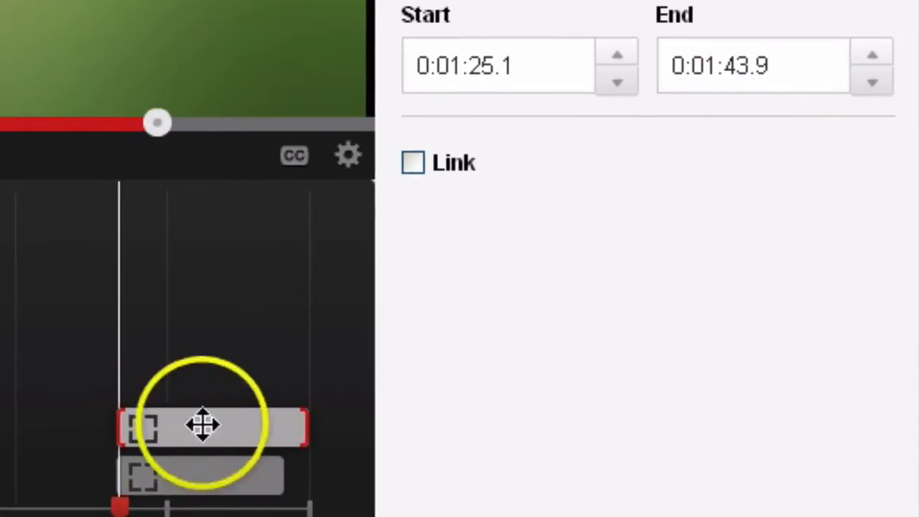
mouse_move(270, 416)
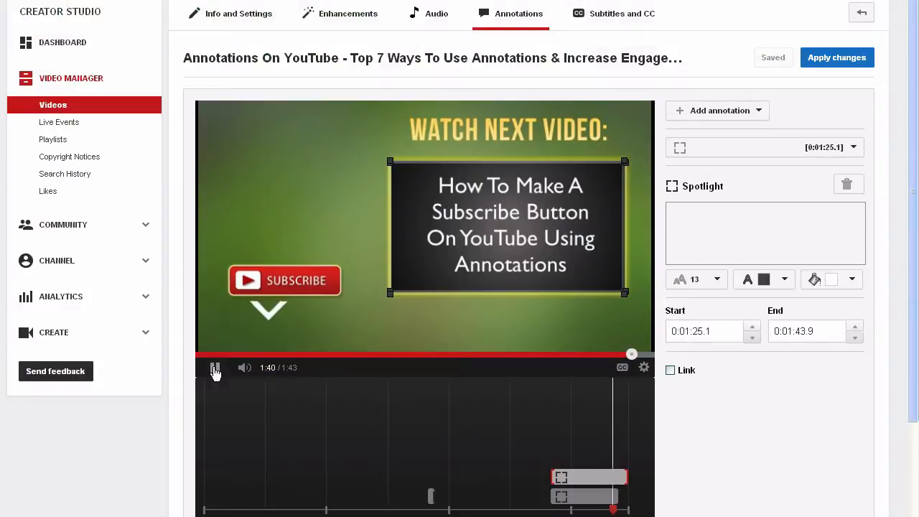
click(216, 367)
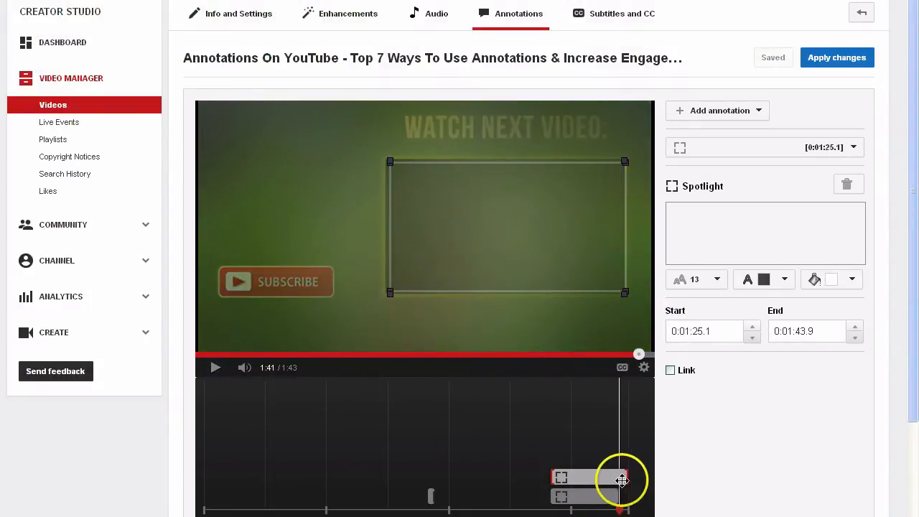
click(669, 370)
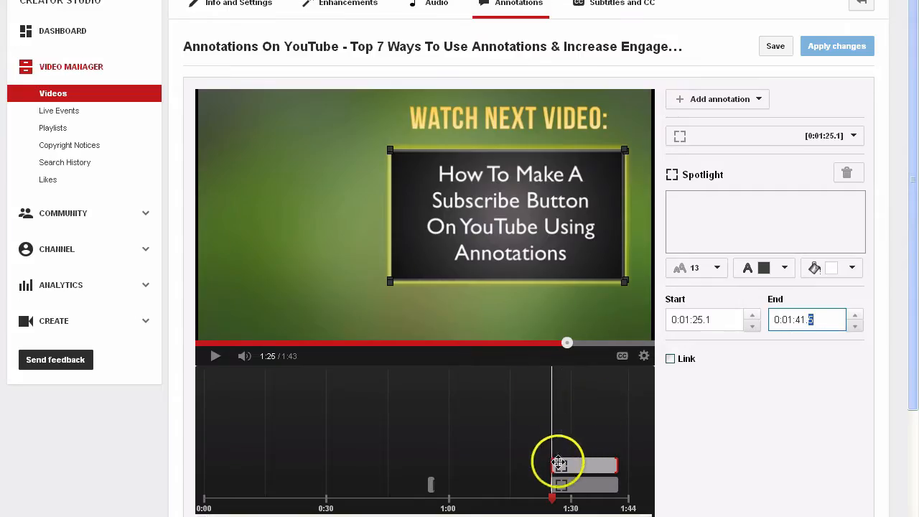
click(215, 356)
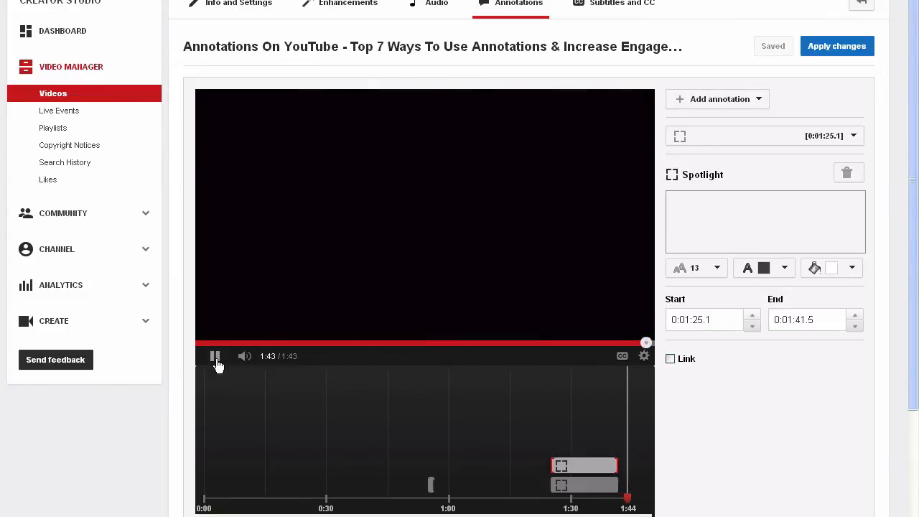
Link the new Spotlight to the playlist's Subscribe Button video starting at 0:00:28.0.
click(669, 359)
text(0:00:28.0)
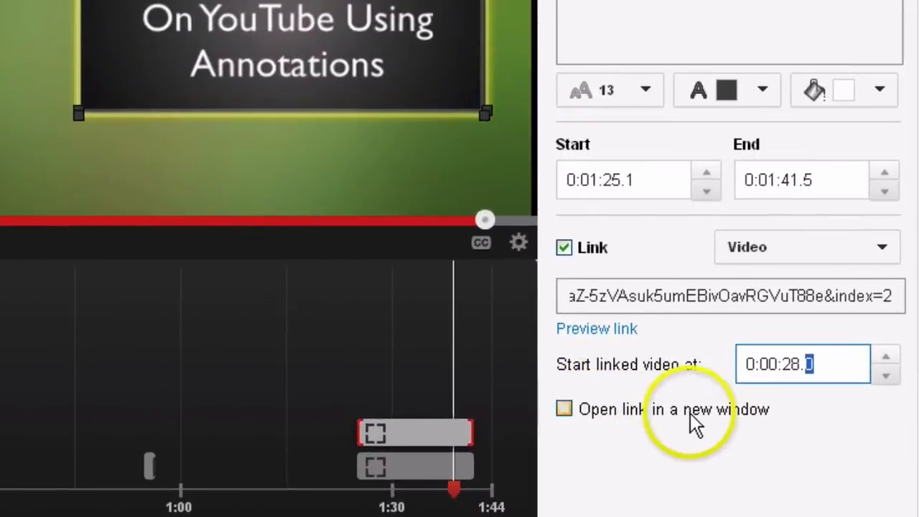
mouse_move(772, 428)
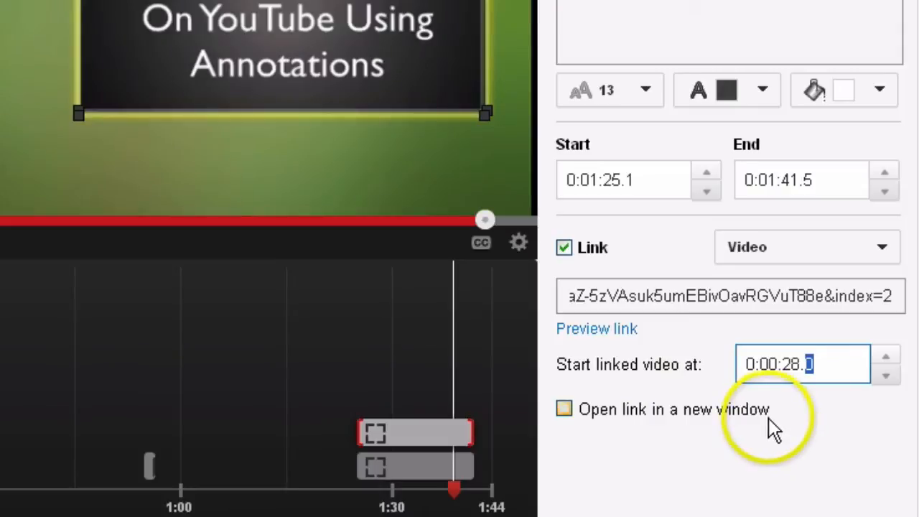
mouse_move(768, 428)
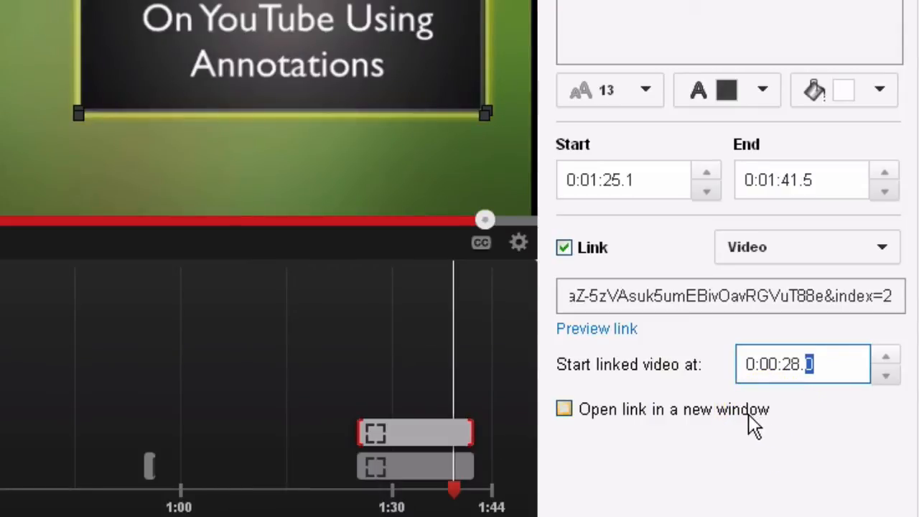
mouse_move(637, 419)
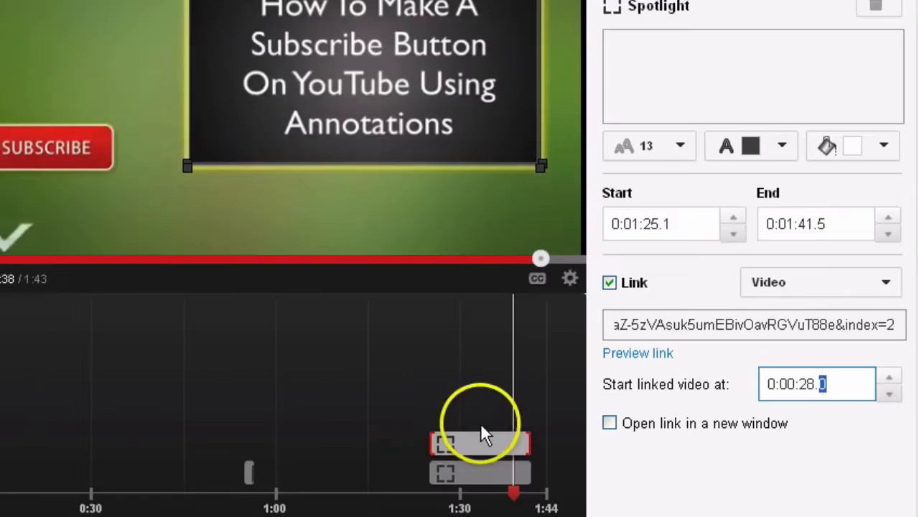
mouse_move(473, 445)
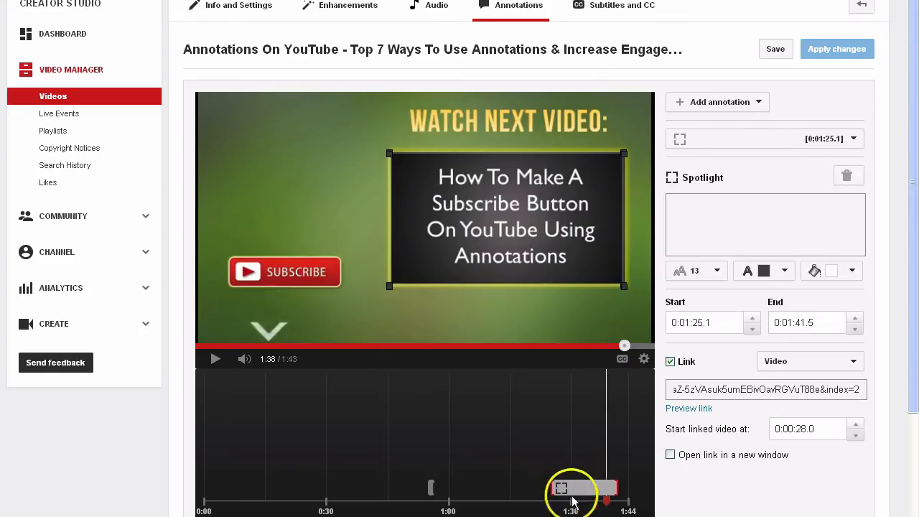
Apply the changes and follow the Spotlight to the linked playlist video playing from 0:28.
click(775, 49)
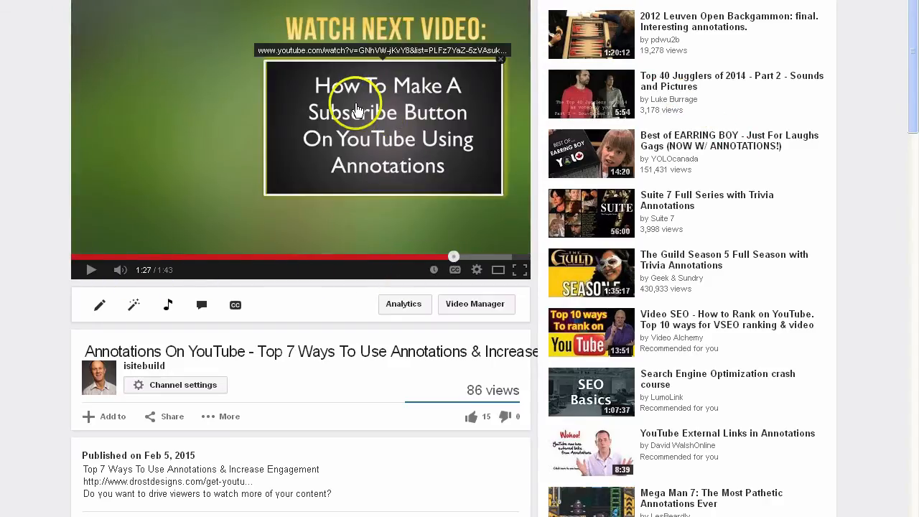
click(383, 129)
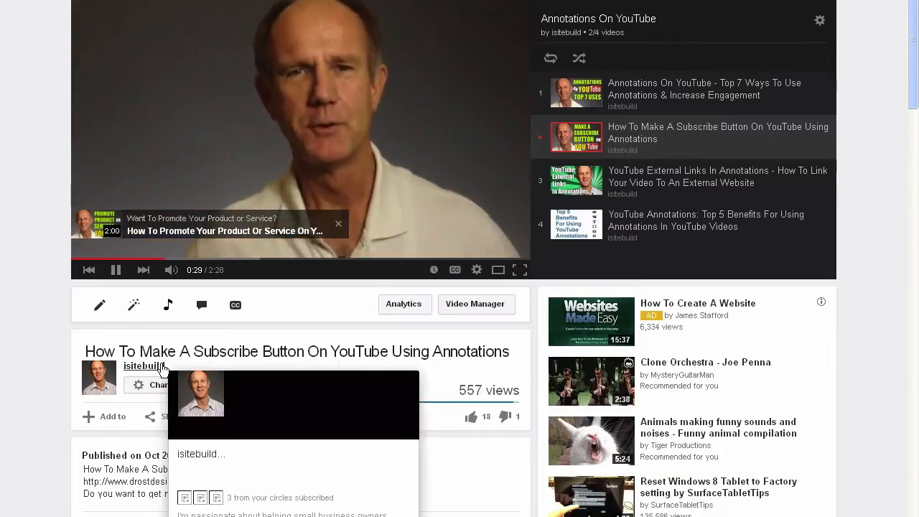